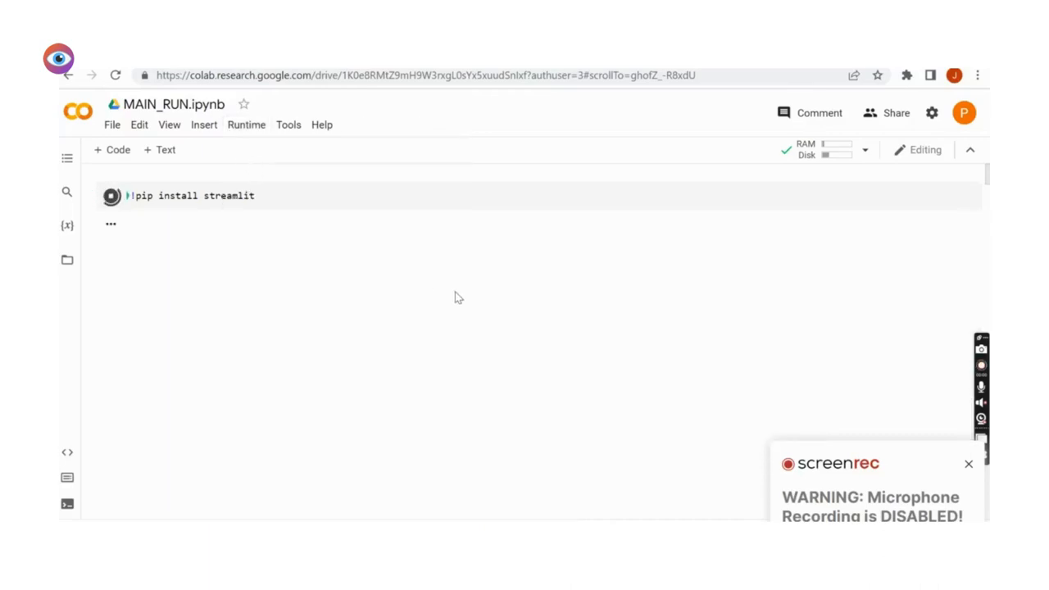
# Install Streamlit and the project requirements, then review the app.py code cell.
pyautogui.click(111, 197)
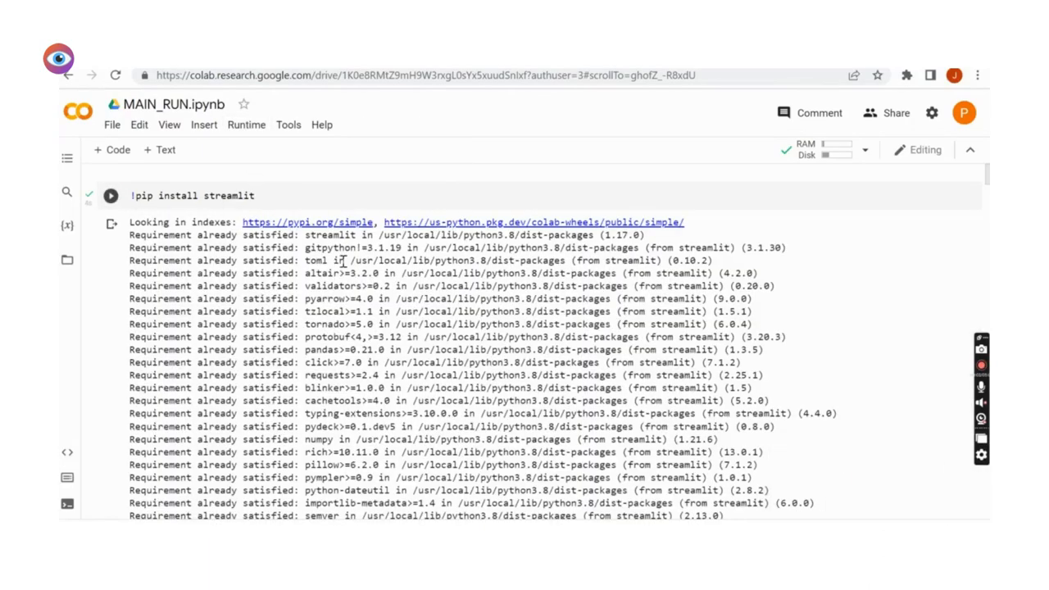
pyautogui.scroll(-3)
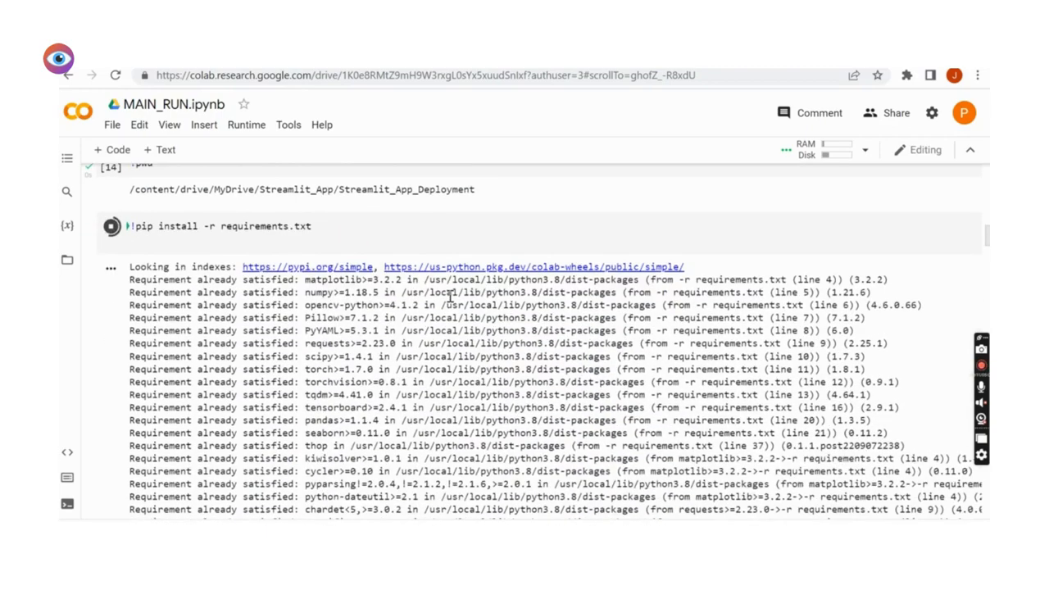
pyautogui.scroll(-3)
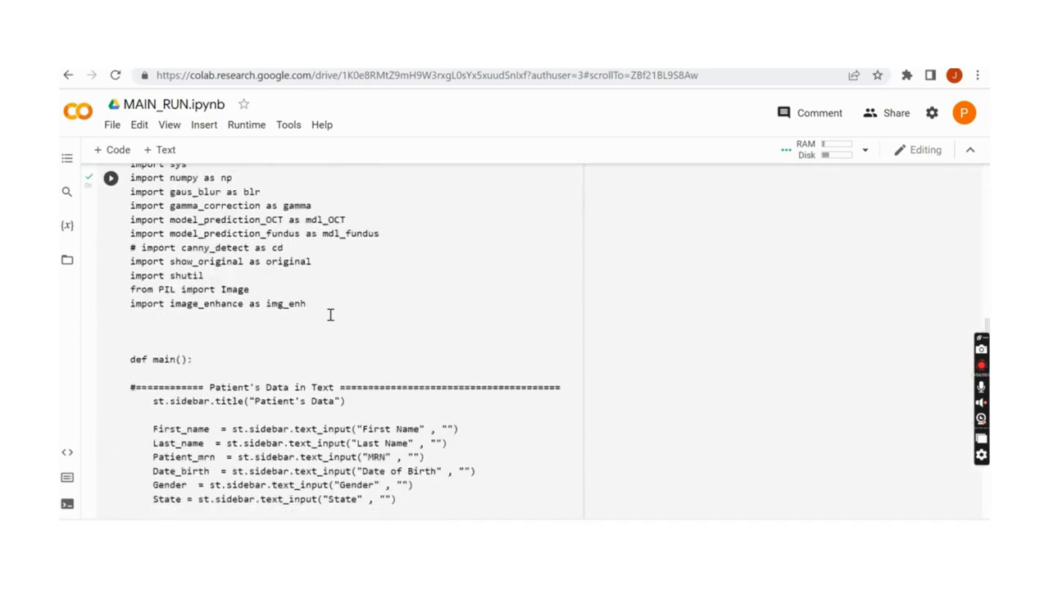
# Reach the 'streamlit run app.py & npx localtunnel --port 8501' cell output with its public URL.
pyautogui.scroll(-3)
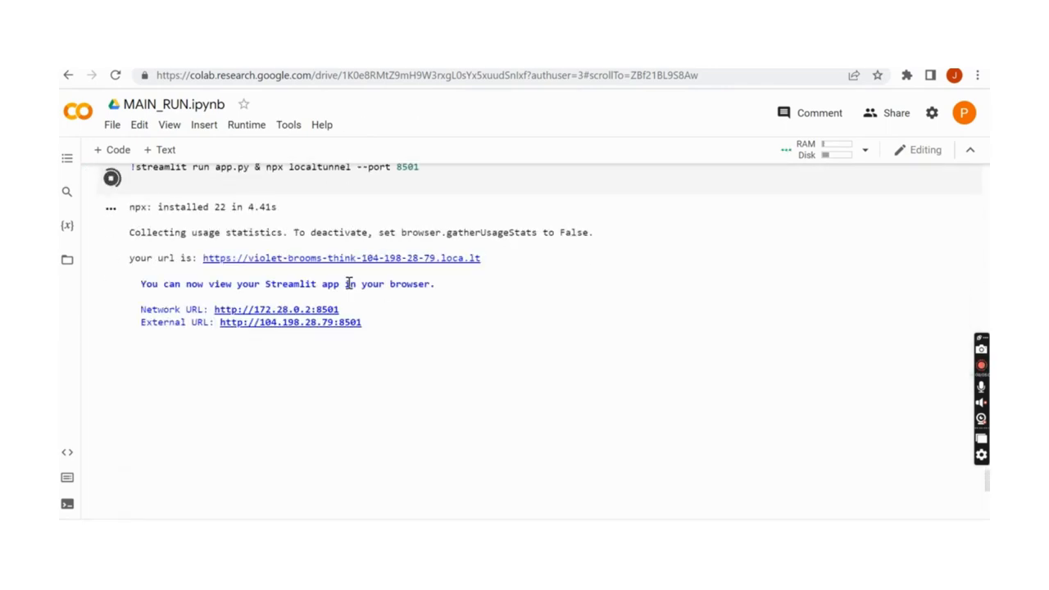
# Load the Streamlit app from the loca.lt address past the localtunnel reminder page.
pyautogui.click(343, 259)
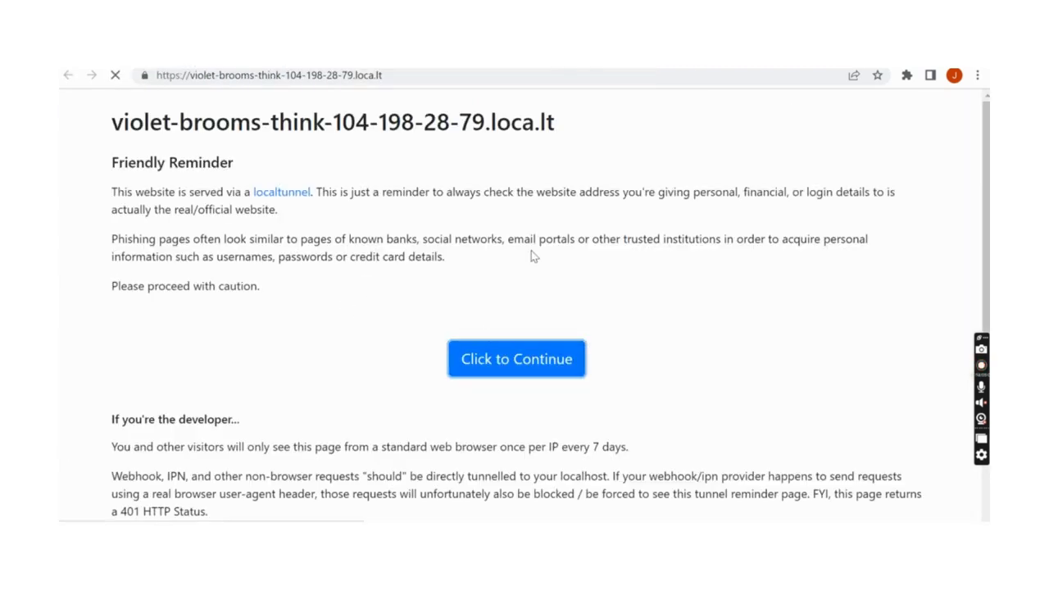
pyautogui.click(516, 357)
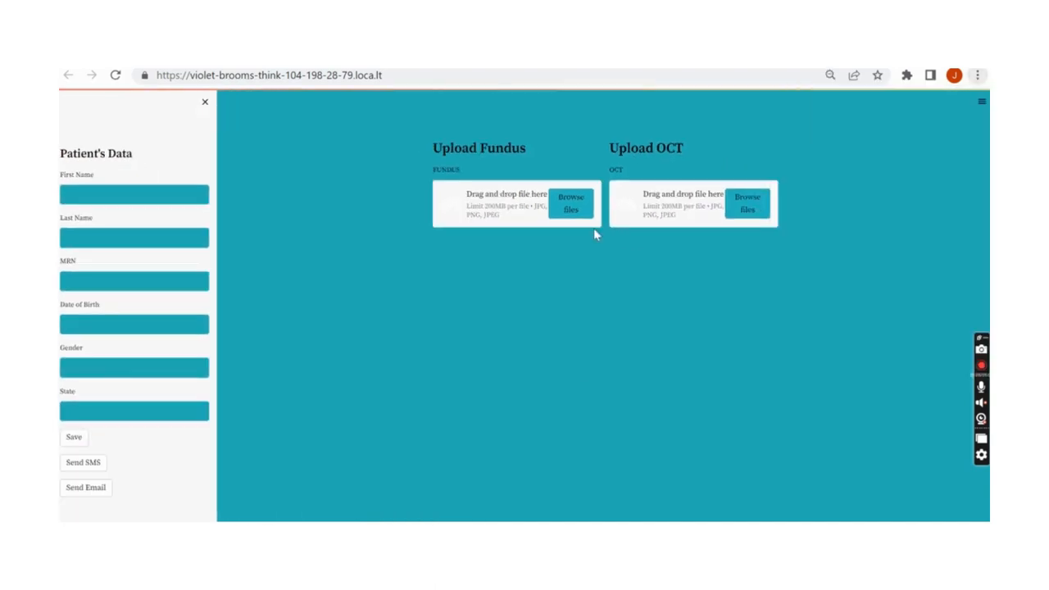
# Start the OCT upload and browse into the train folder toward the DRUSEN images.
pyautogui.click(571, 204)
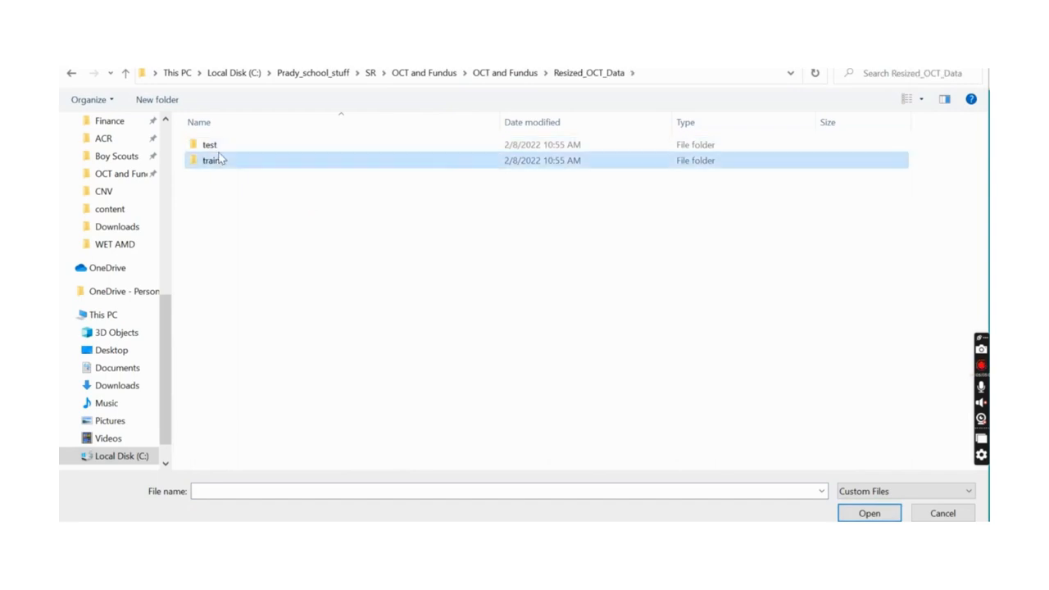
pyautogui.doubleClick(212, 161)
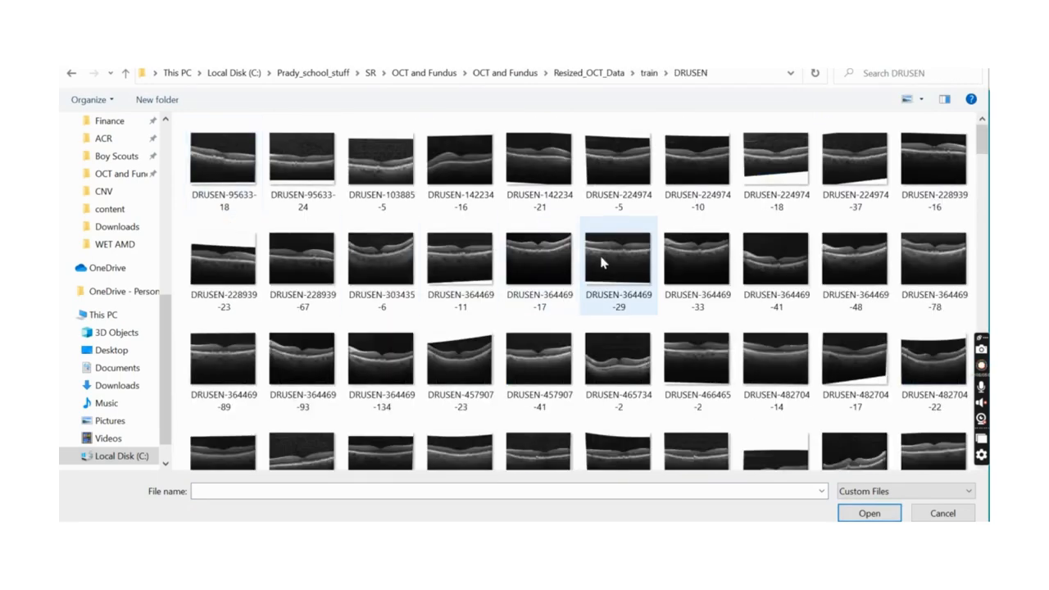